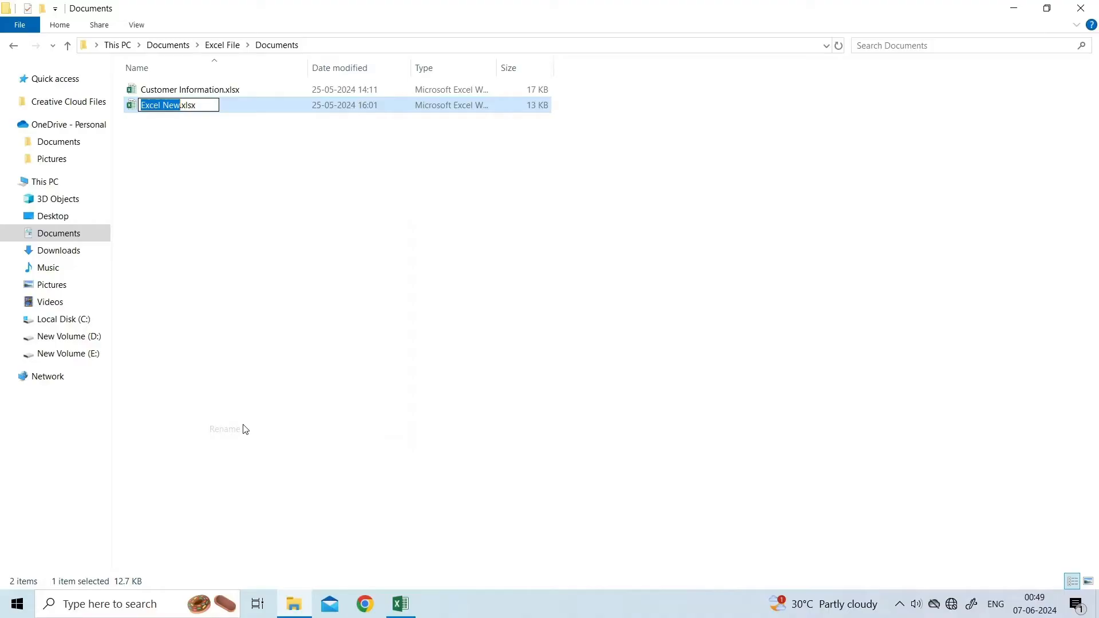
# Step: Search for the 'excel fil' workbook file in File Explorer
pyautogui.write('excel fil')
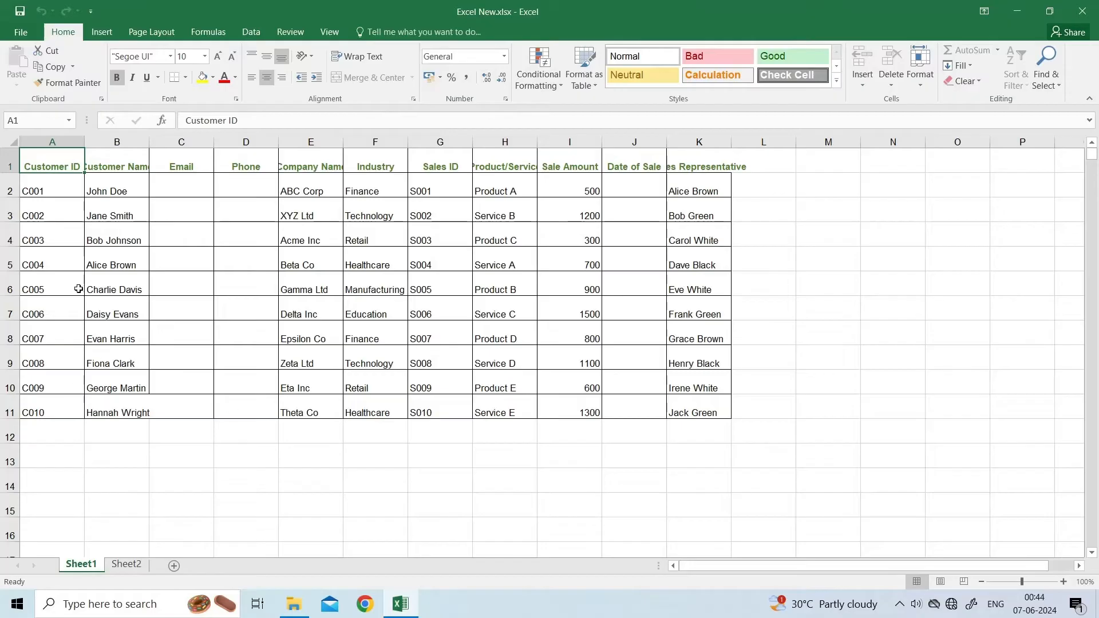
# Step: Open Excel Options, then Trust Center Settings, and view the Protected View settings
pyautogui.click(20, 31)
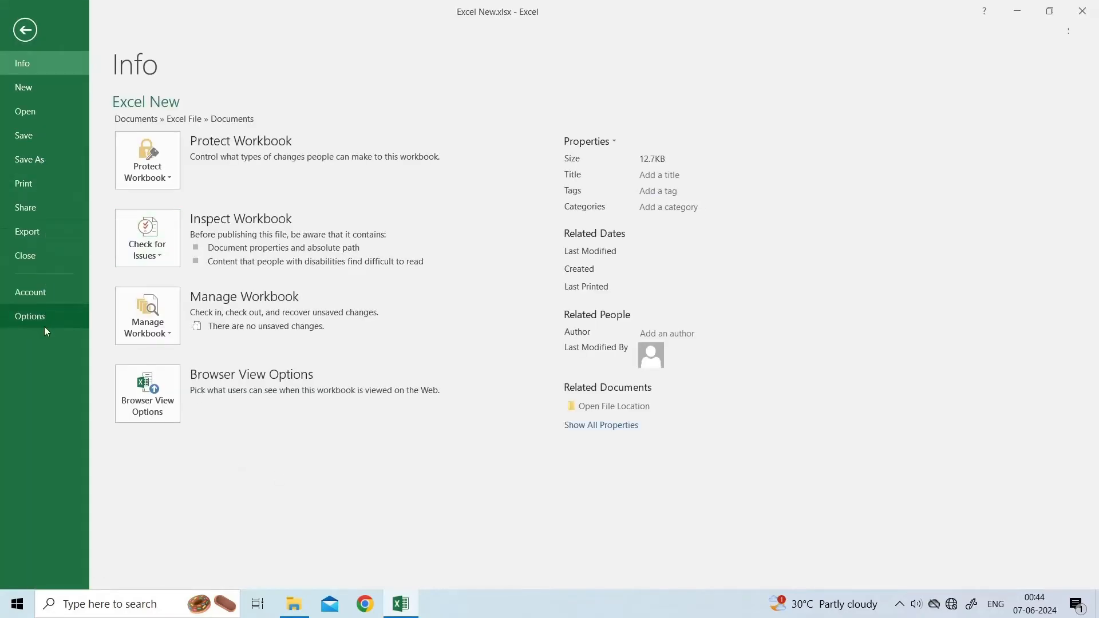
pyautogui.click(30, 316)
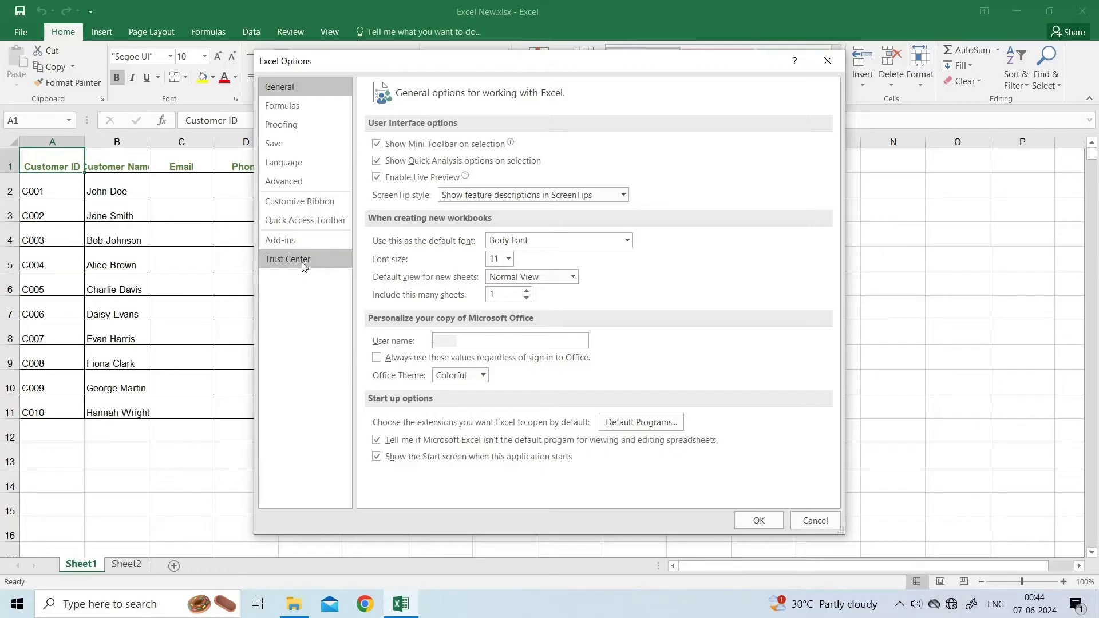
pyautogui.click(287, 259)
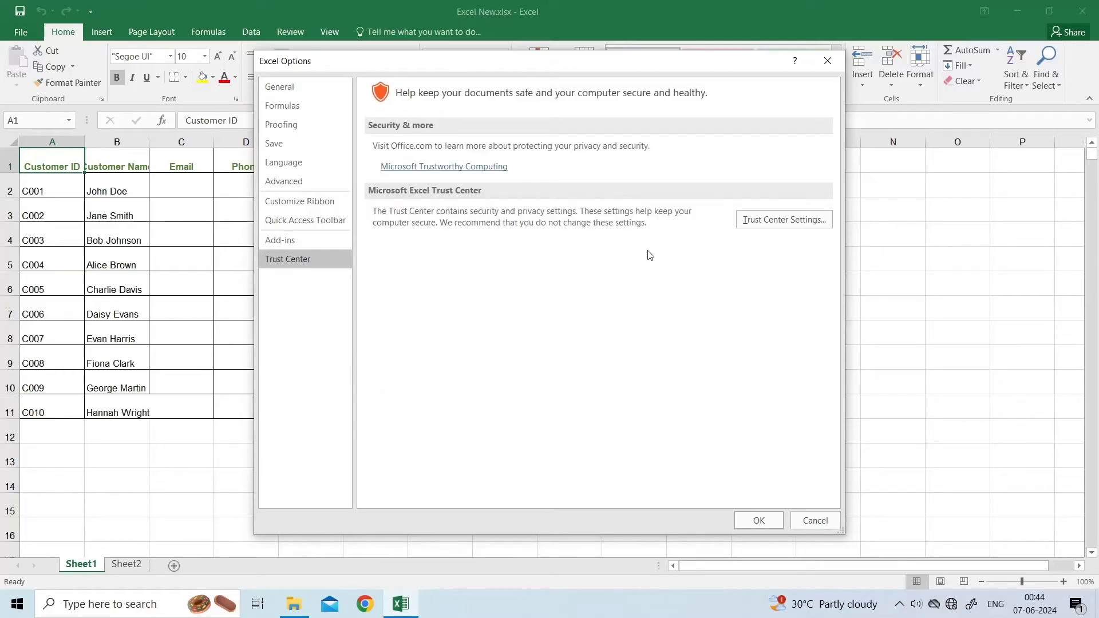
pyautogui.click(783, 219)
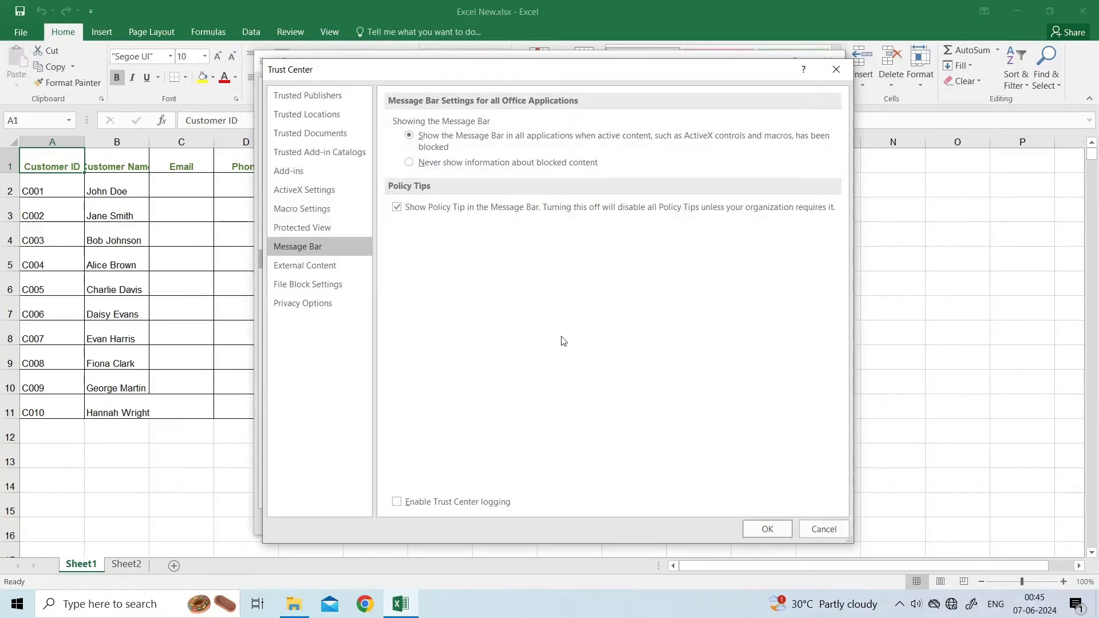
pyautogui.click(302, 227)
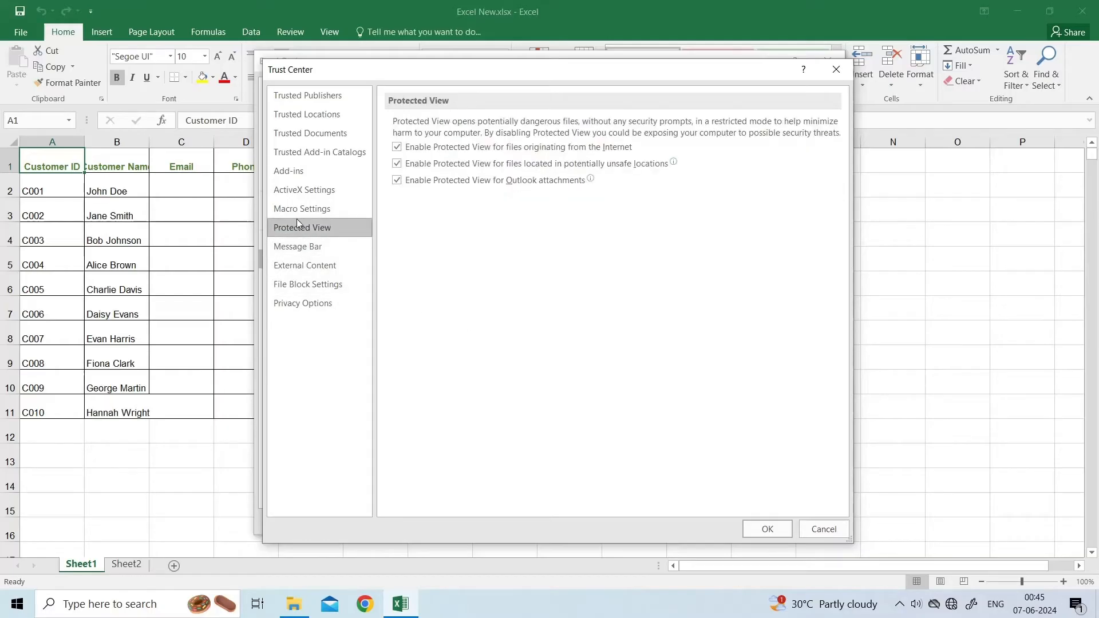
pyautogui.moveTo(344, 234)
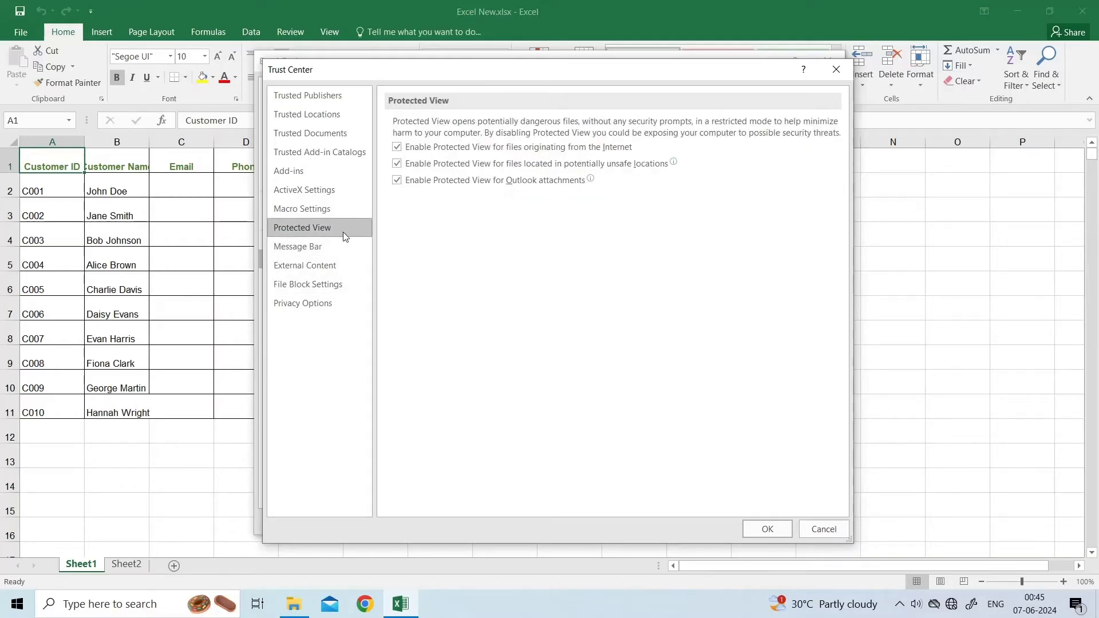
pyautogui.click(396, 180)
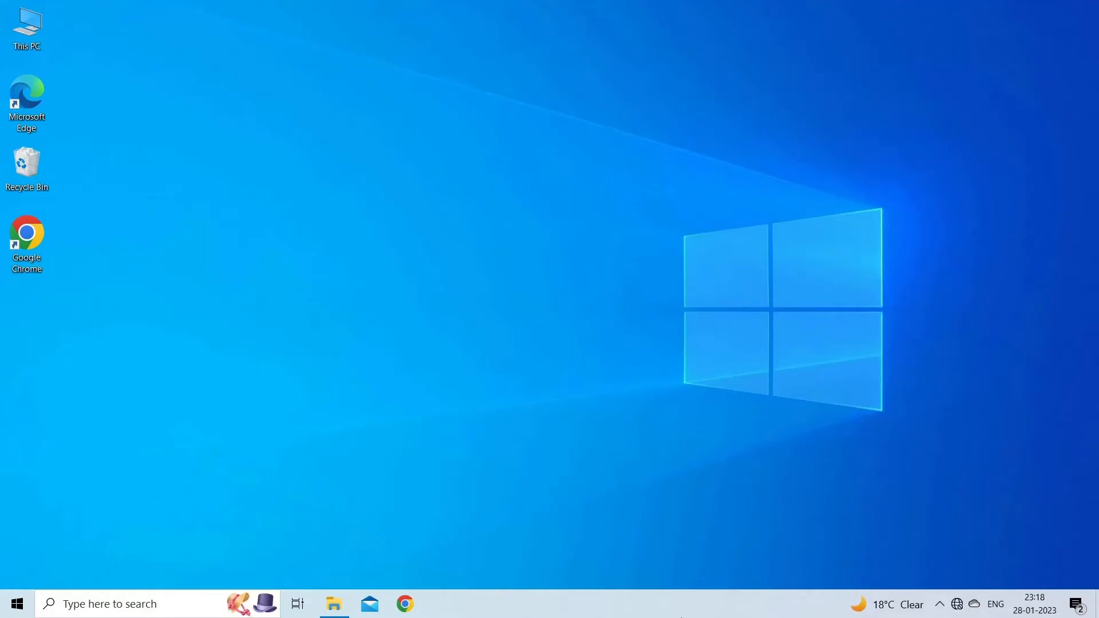
pyautogui.click(400, 604)
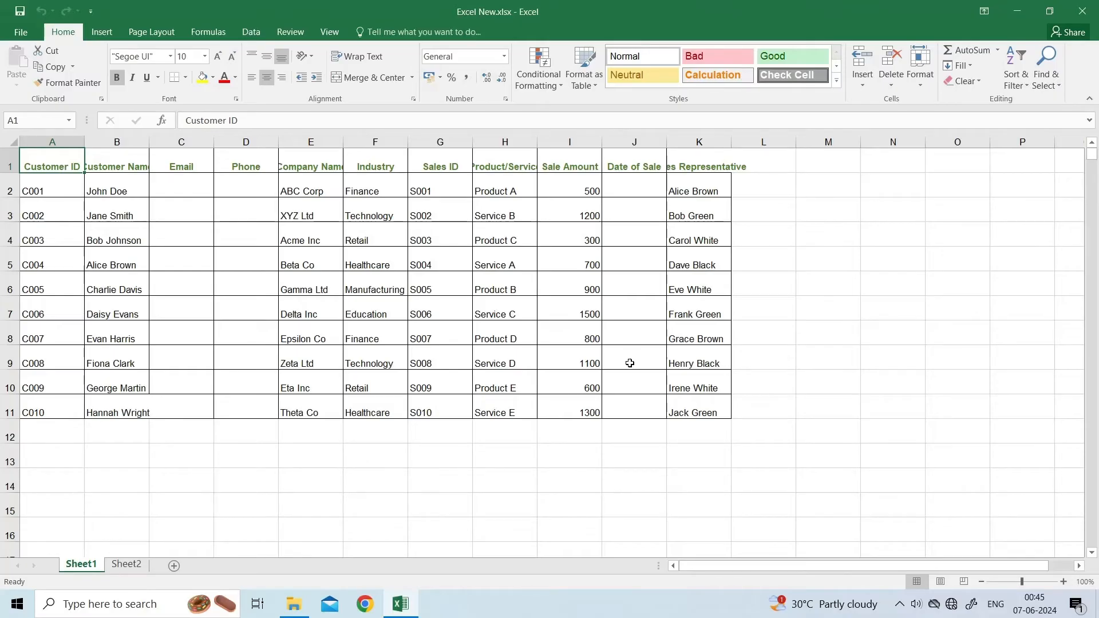
# Step: Set Excel's default save format to Excel Binary Workbook under Save options
pyautogui.click(21, 32)
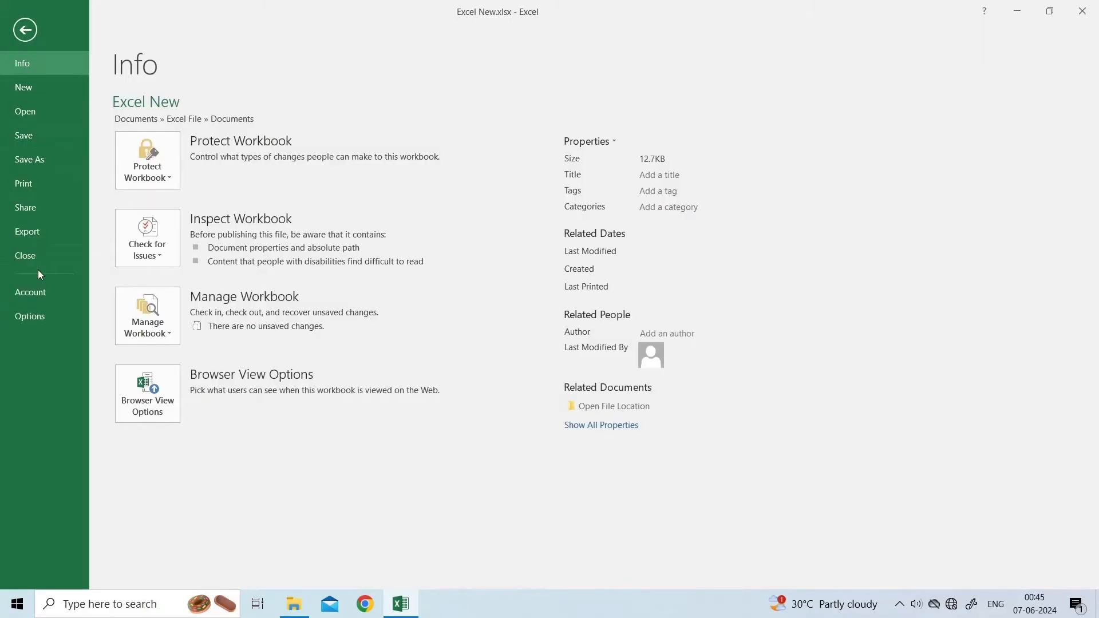
pyautogui.click(25, 29)
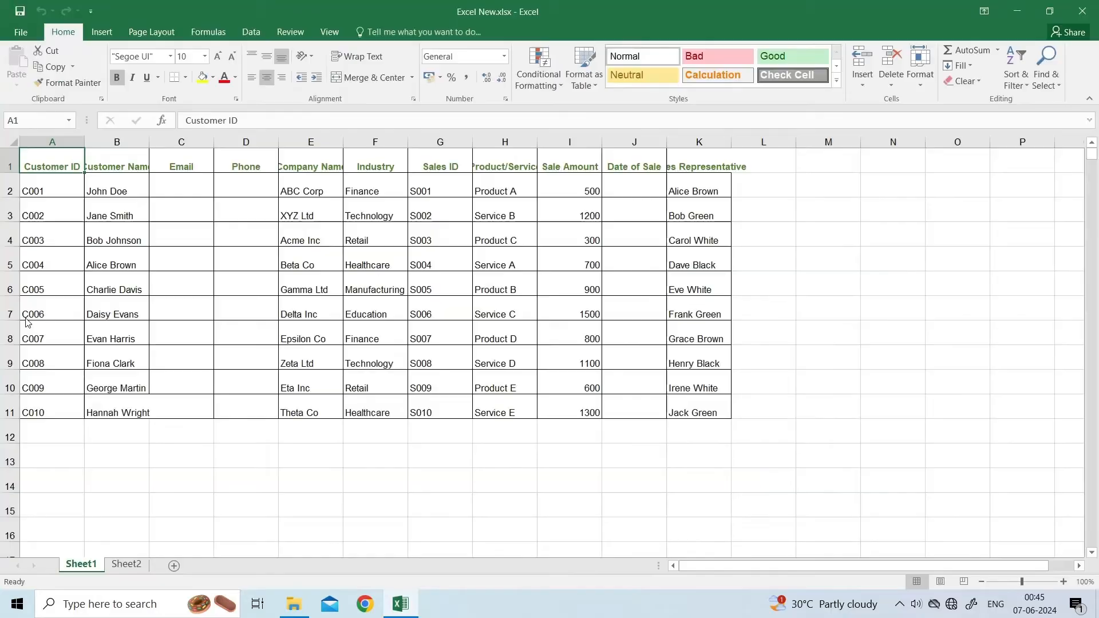
pyautogui.click(22, 32)
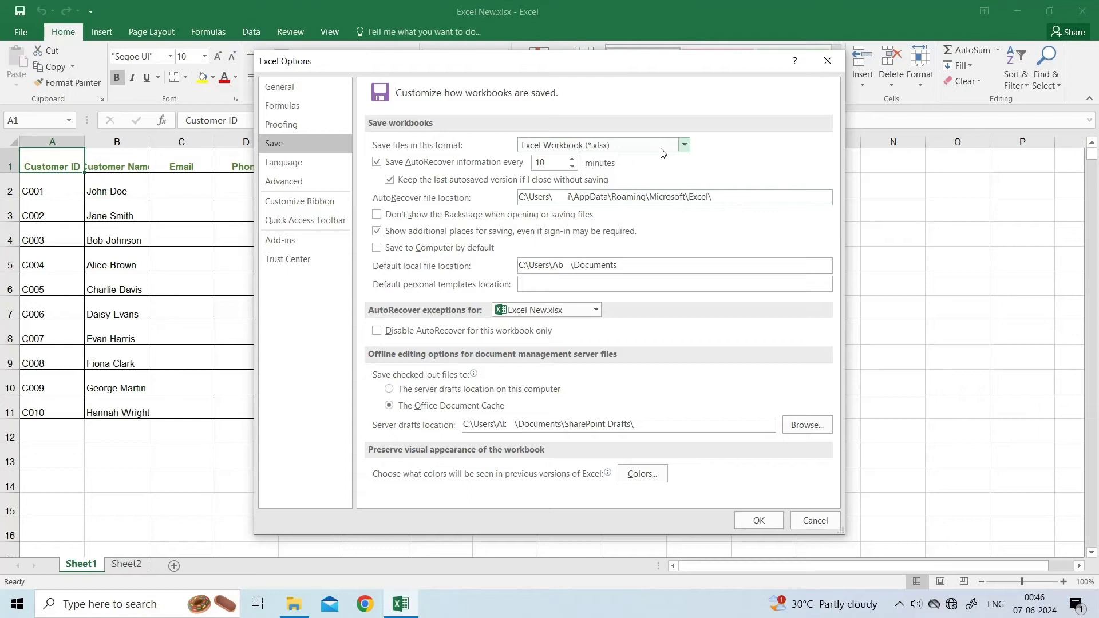
pyautogui.click(683, 145)
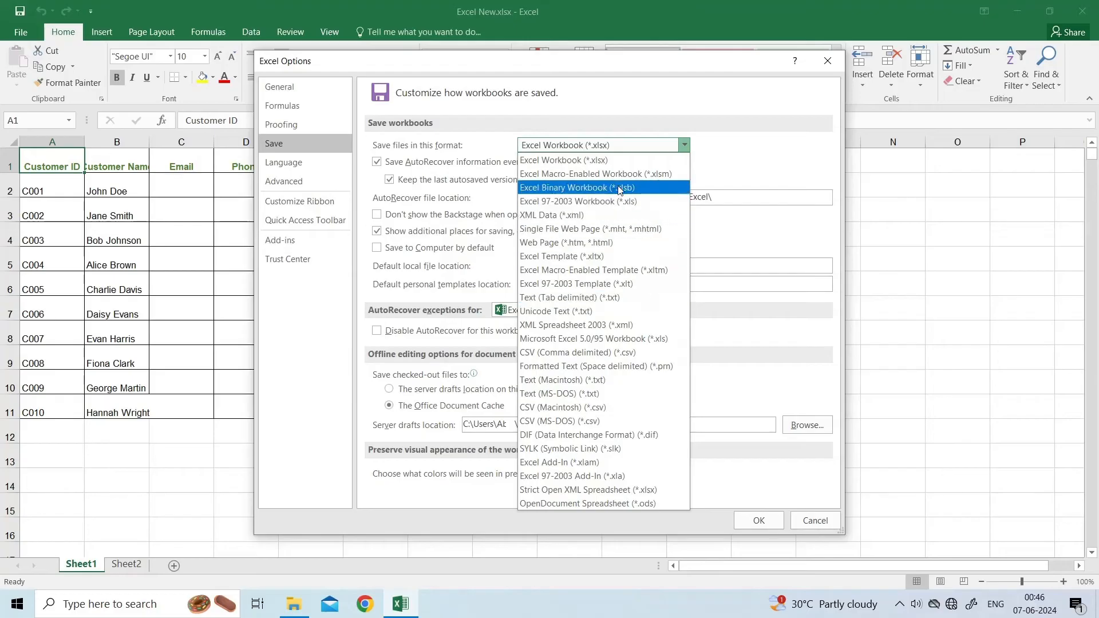
pyautogui.click(563, 144)
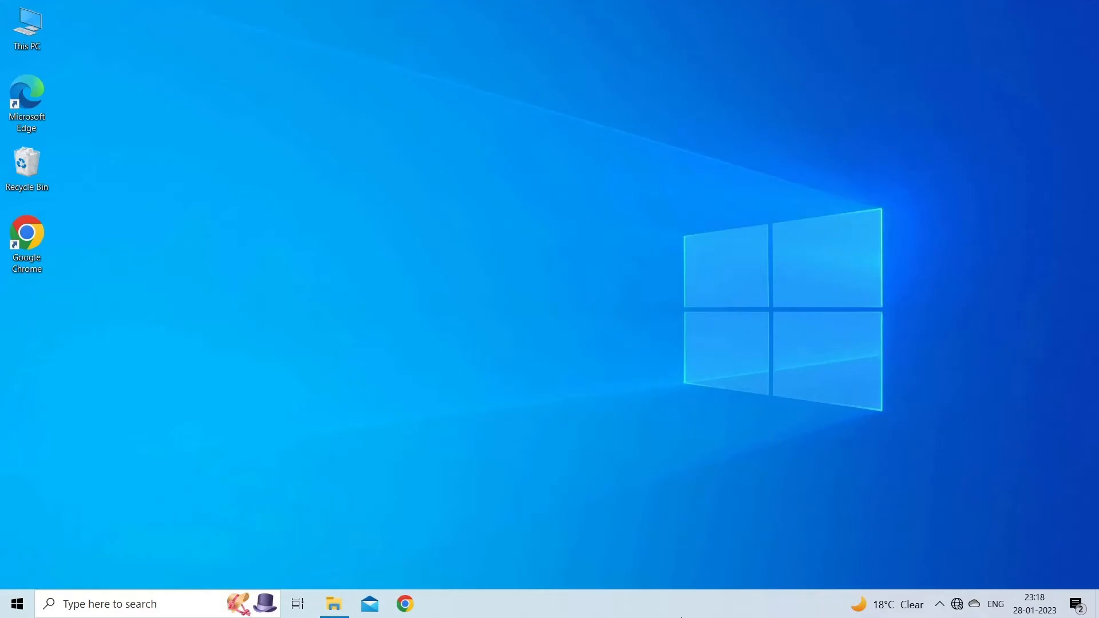
pyautogui.click(333, 603)
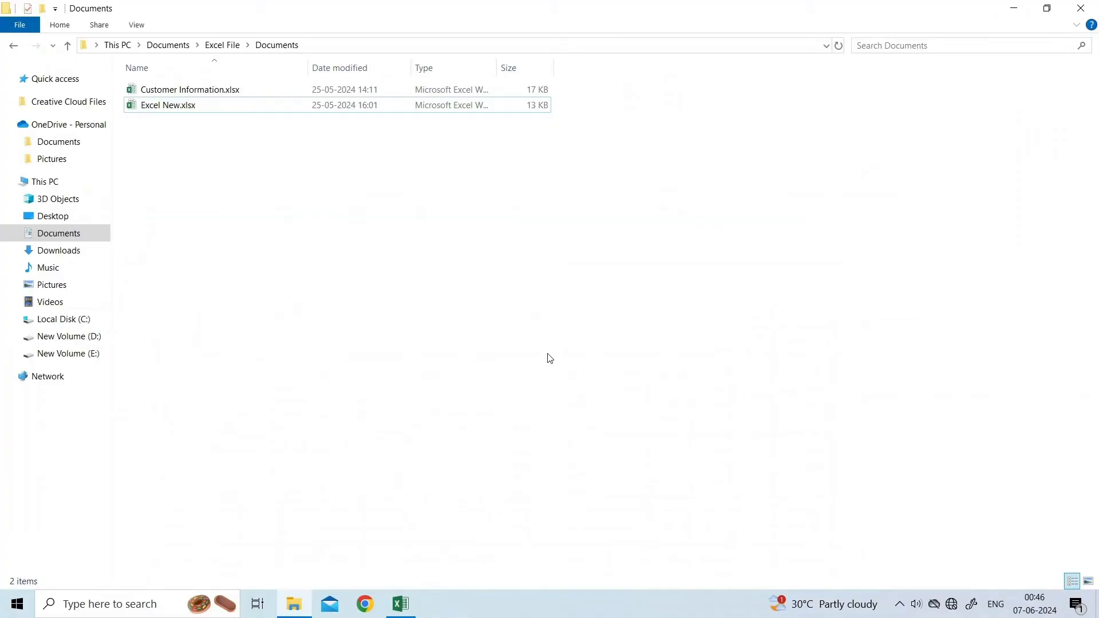
# Step: Open the Security tab in Excel New.xlsx's Properties and edit its permissions
pyautogui.rightClick(167, 104)
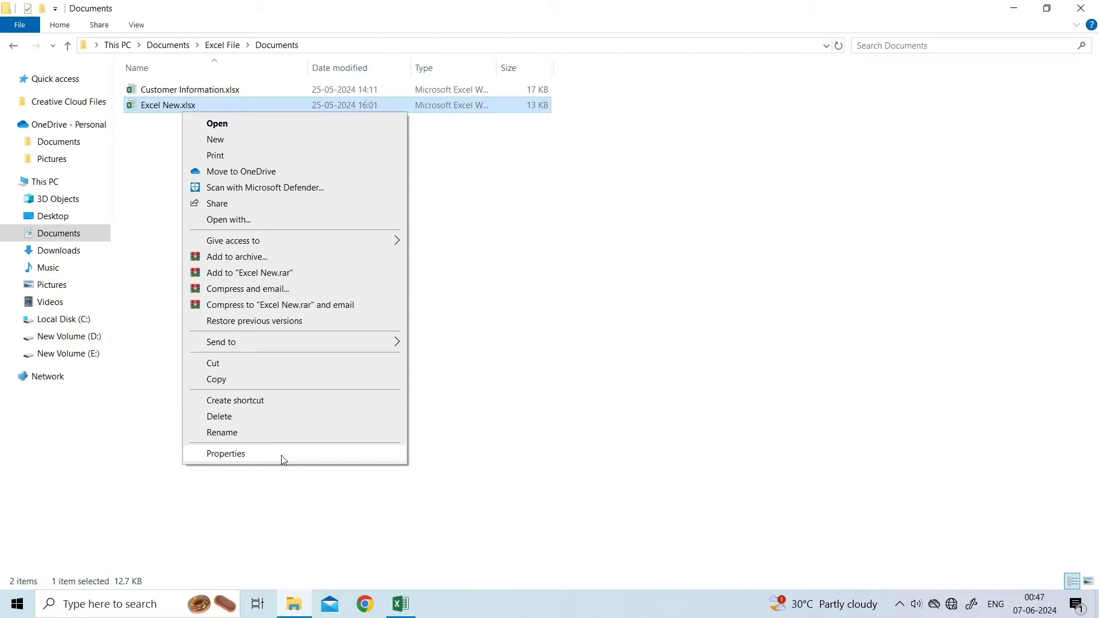
pyautogui.click(225, 454)
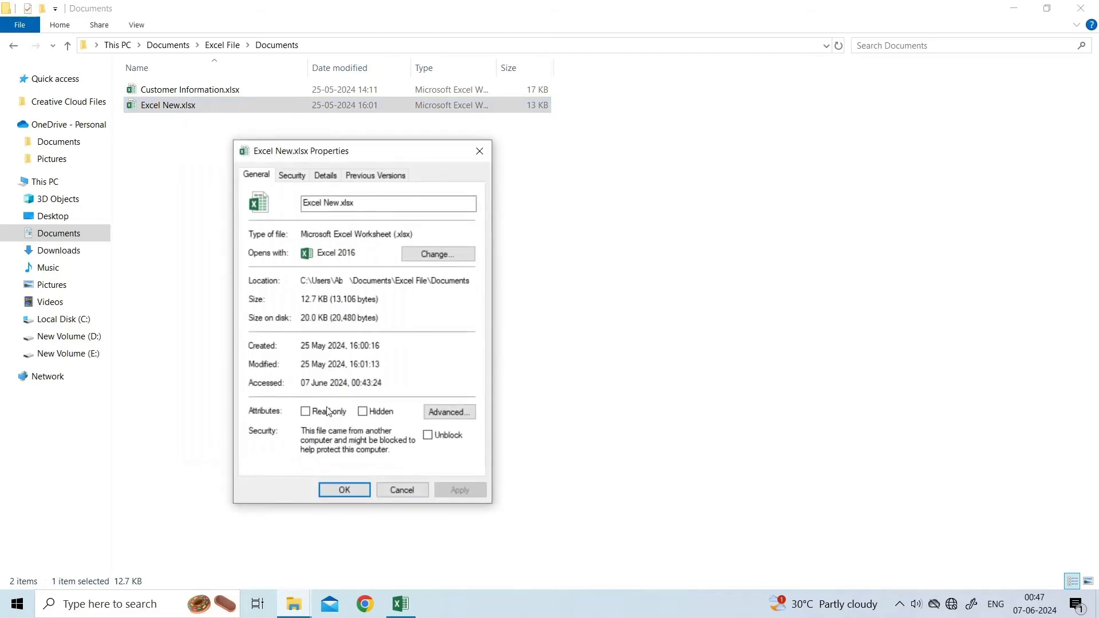
pyautogui.click(291, 175)
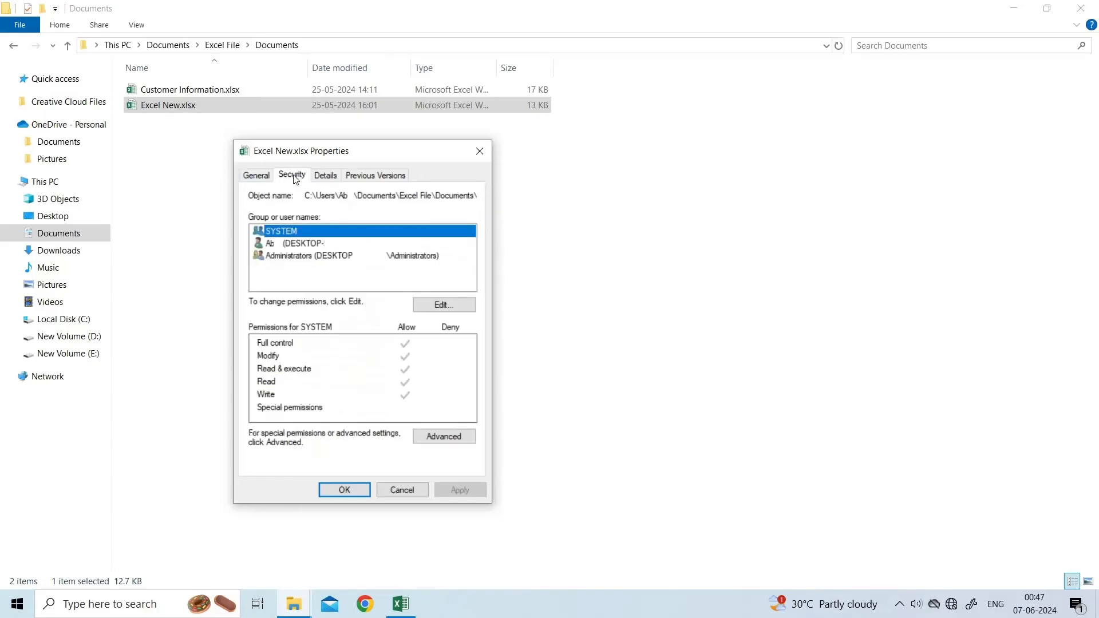
pyautogui.click(444, 304)
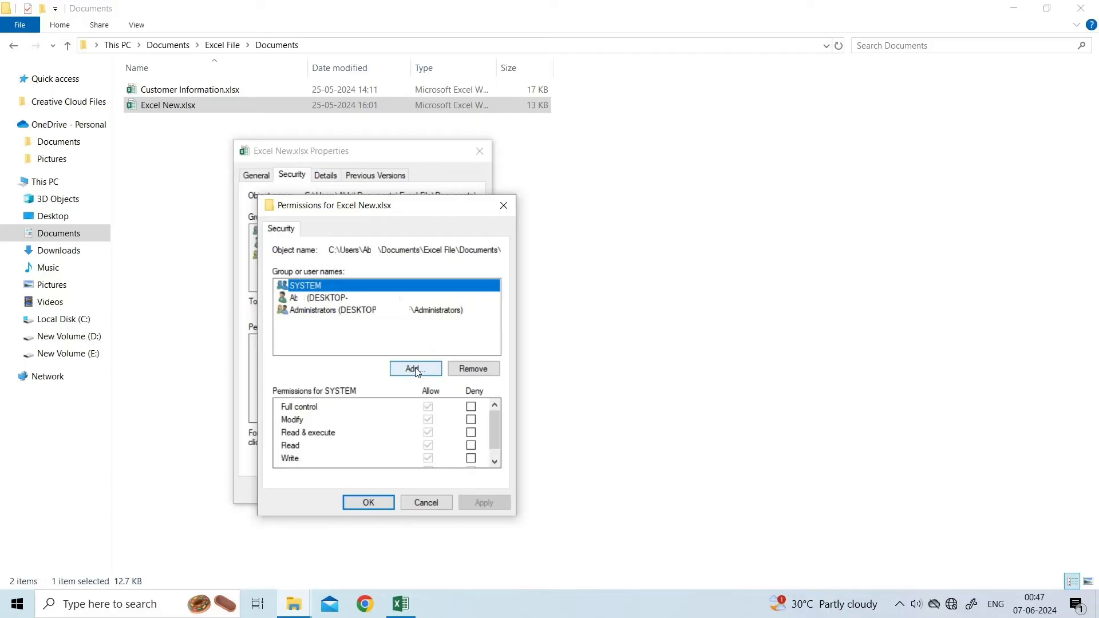
# Step: Find the Everyone group through the advanced user search and add it
pyautogui.click(415, 368)
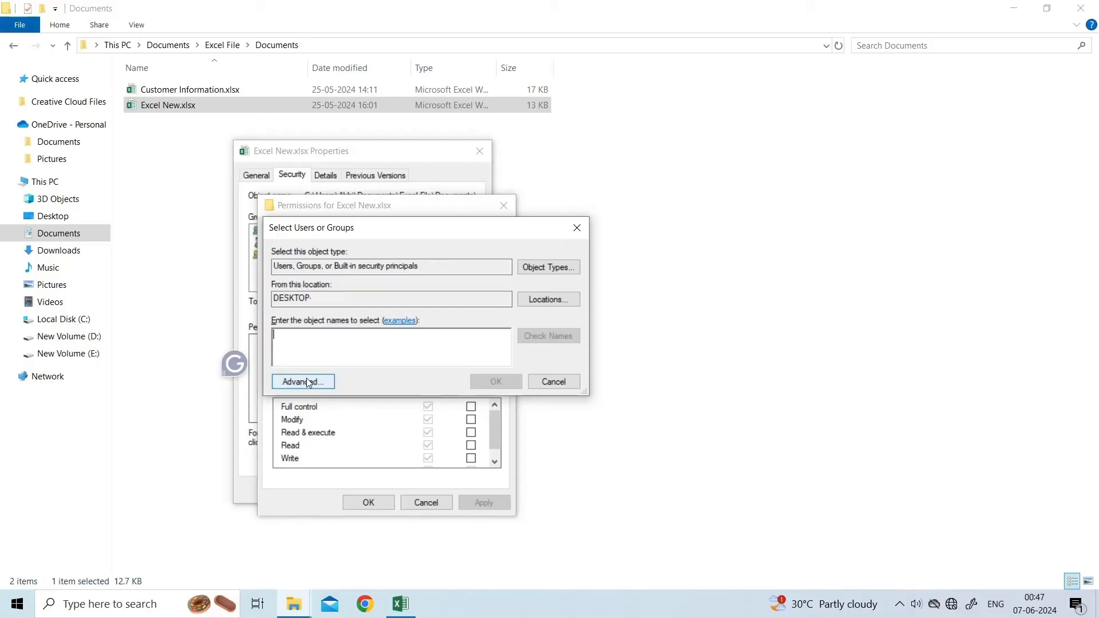
pyautogui.click(303, 382)
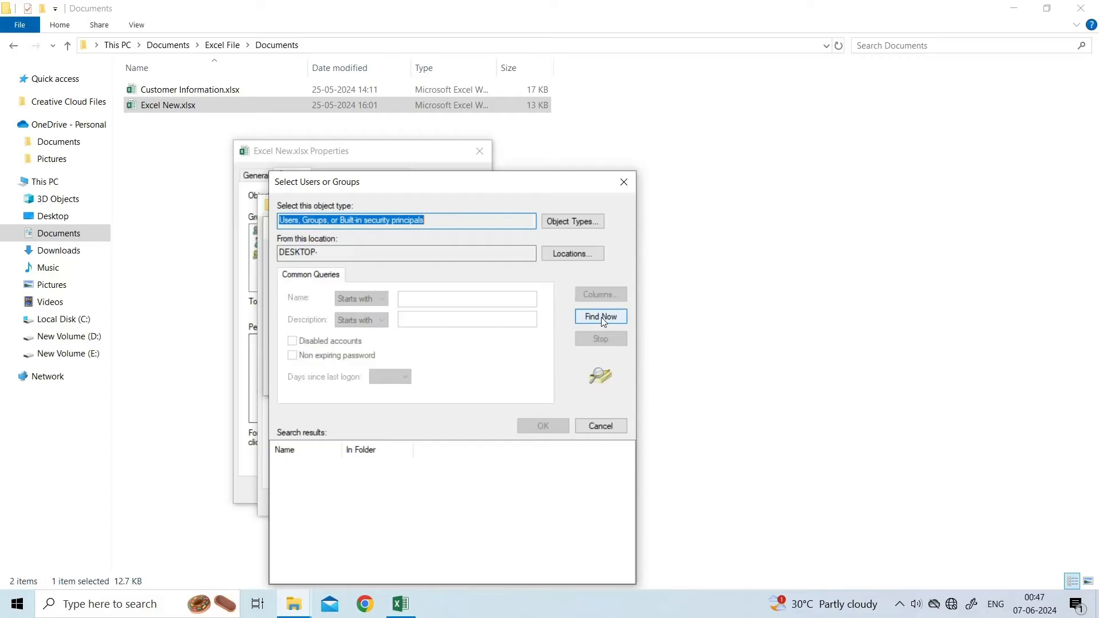
pyautogui.click(600, 316)
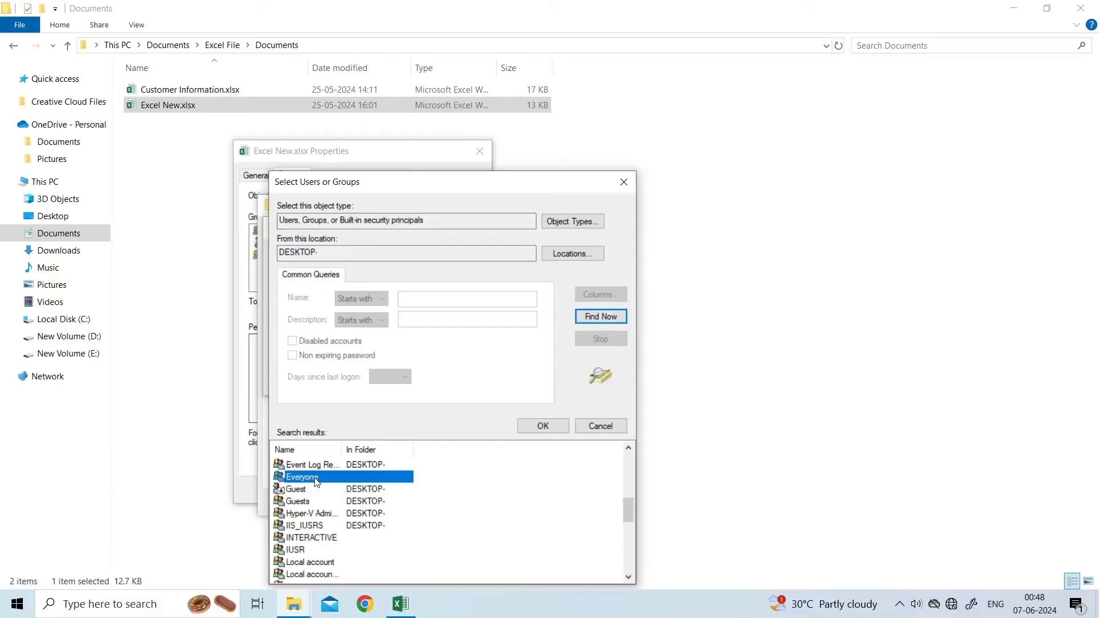
pyautogui.moveTo(311, 485)
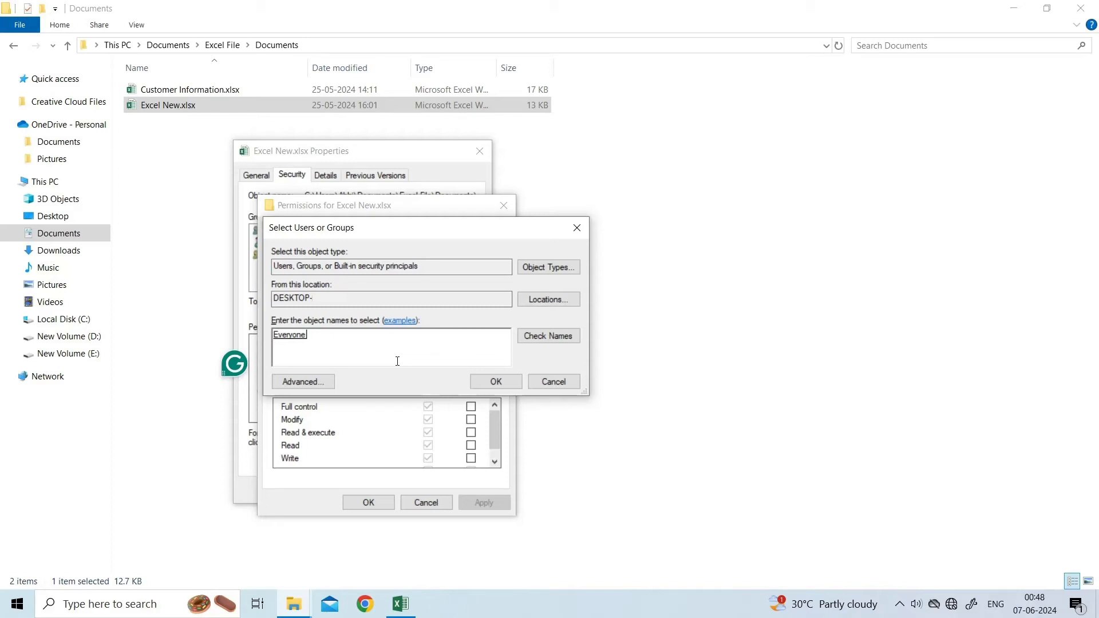
pyautogui.click(494, 381)
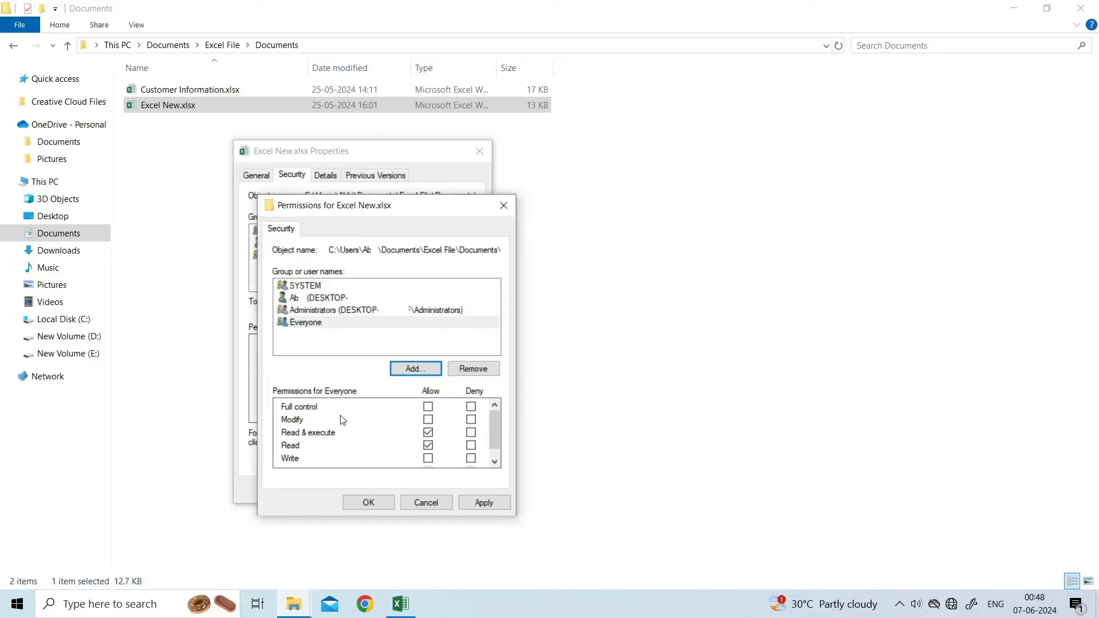
pyautogui.moveTo(307, 326)
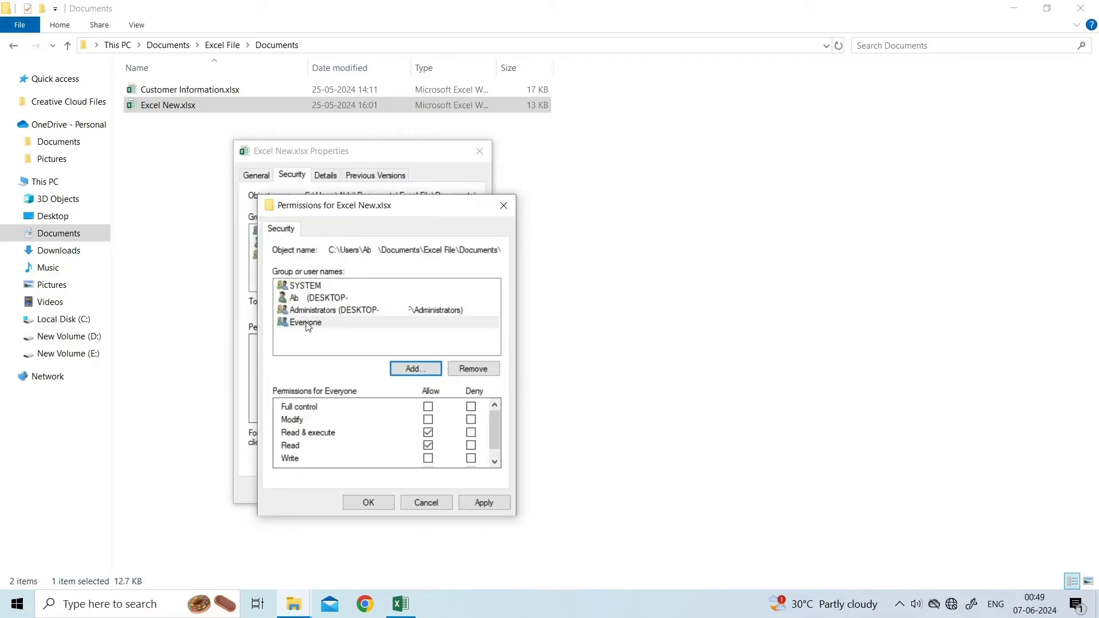
# Step: Allow Full control for Everyone and apply the permission change
pyautogui.click(305, 323)
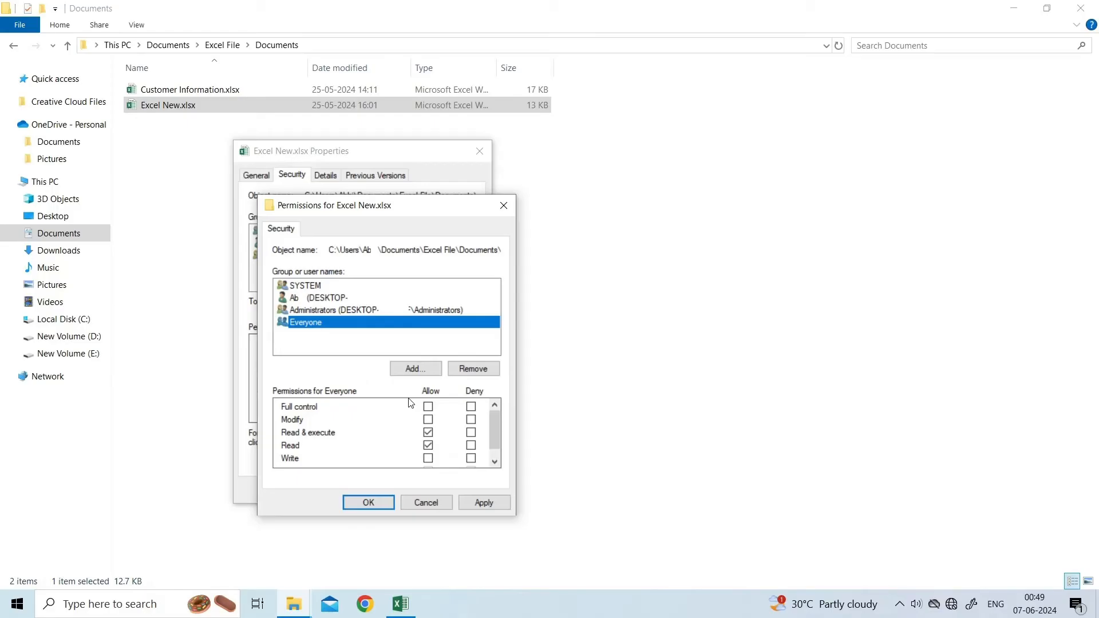
pyautogui.click(428, 407)
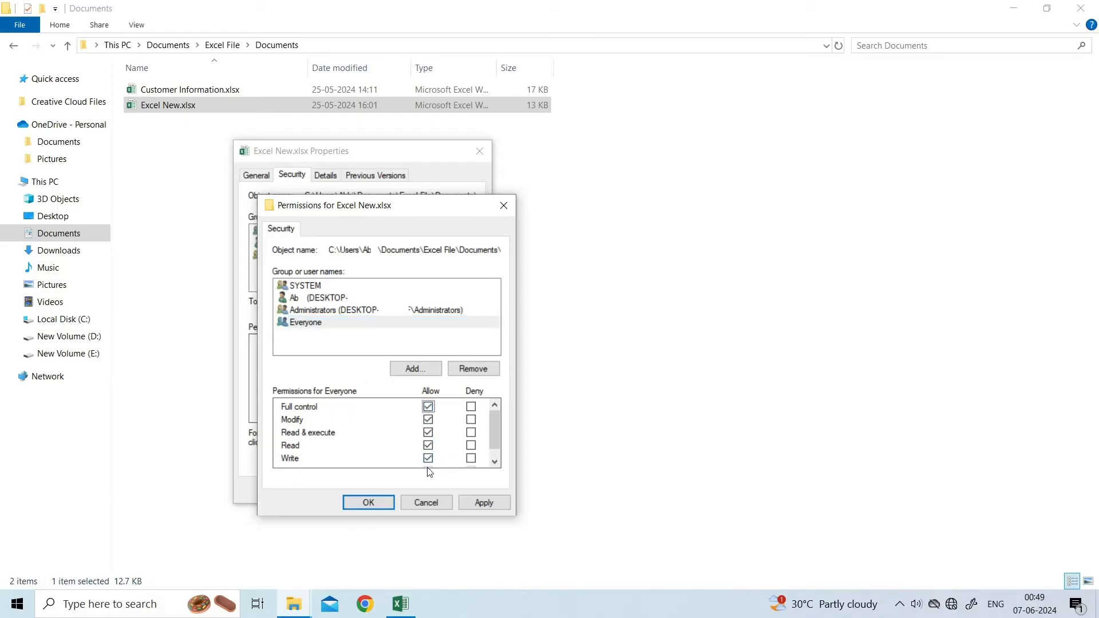
pyautogui.click(484, 503)
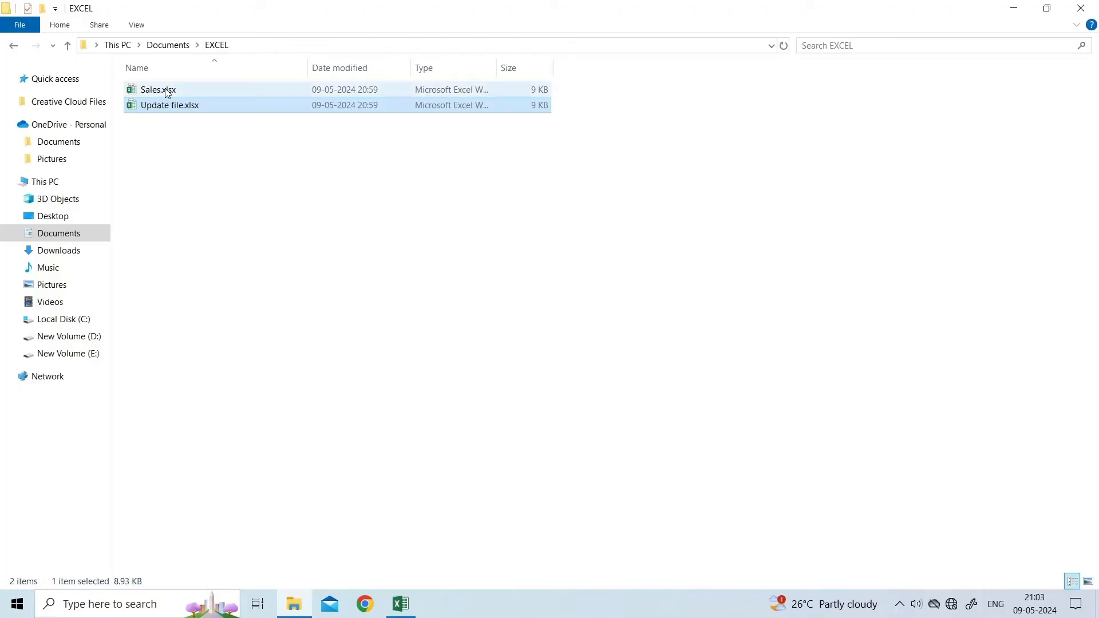
# Step: Open Sales.xlsx in Excel and browse the computer for another workbook
pyautogui.doubleClick(158, 89)
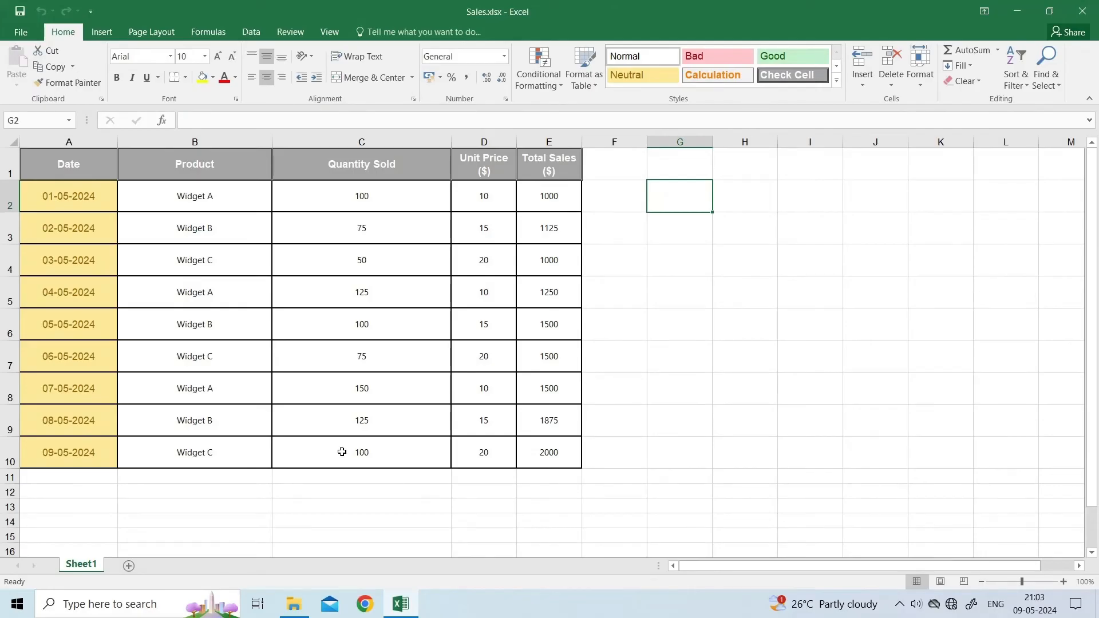
pyautogui.moveTo(163, 340)
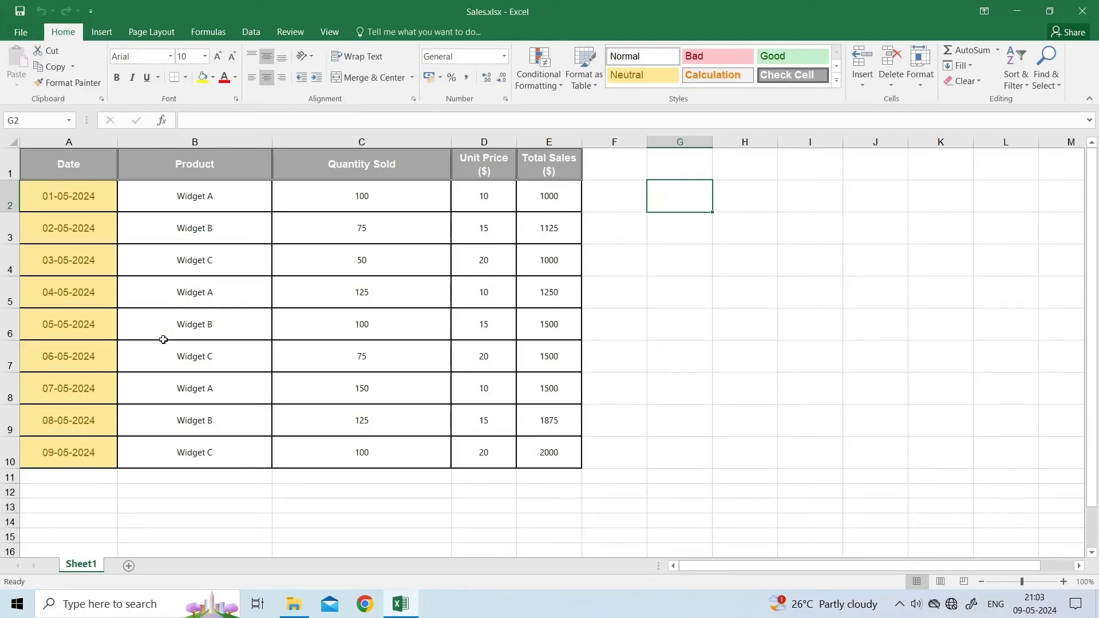
pyautogui.click(20, 32)
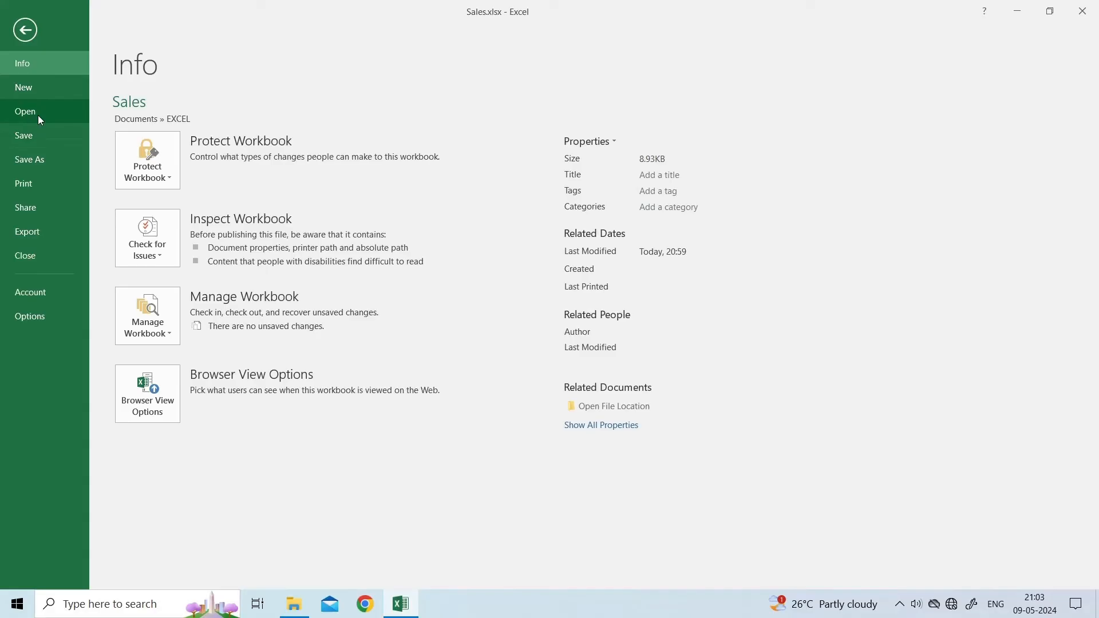
pyautogui.click(25, 111)
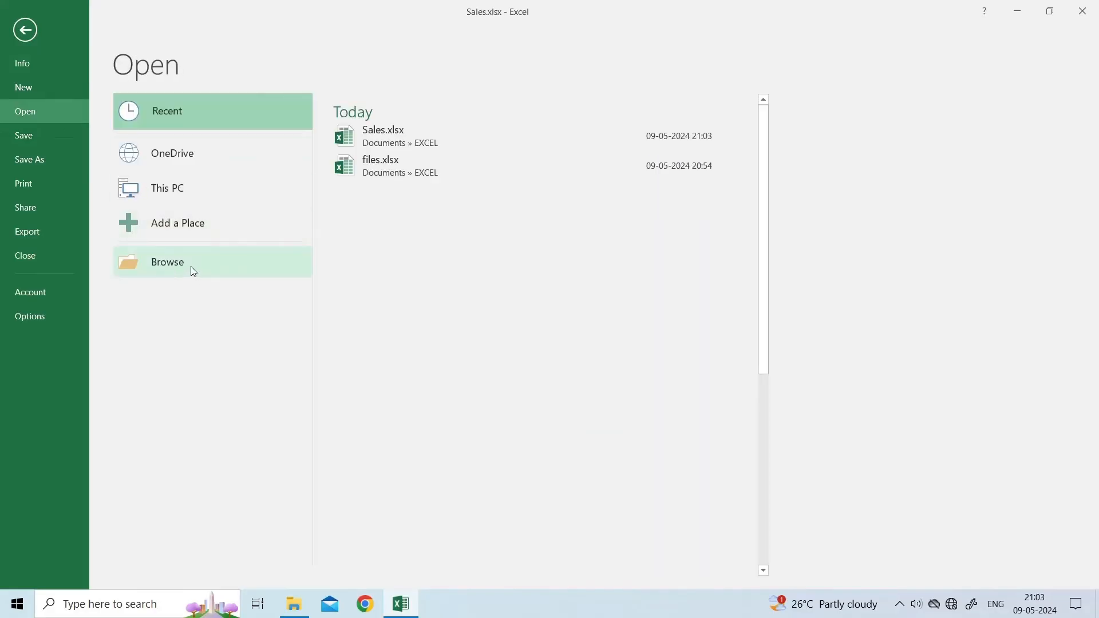
pyautogui.click(167, 262)
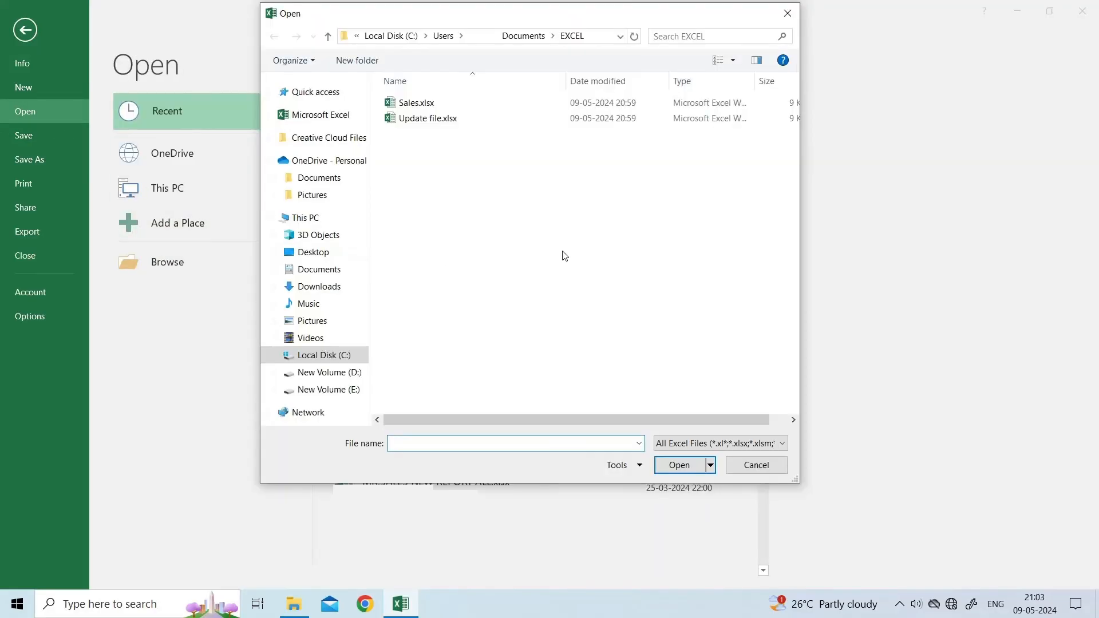
pyautogui.click(515, 443)
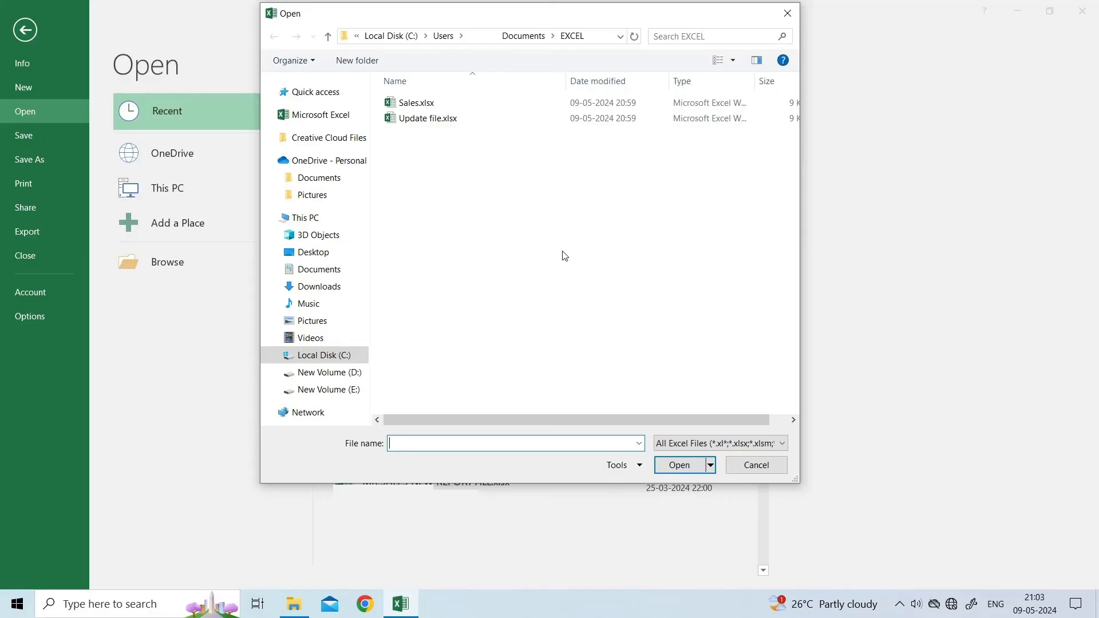
# Step: Open Update file.xlsx using Open and Repair, choosing Repair
pyautogui.click(428, 118)
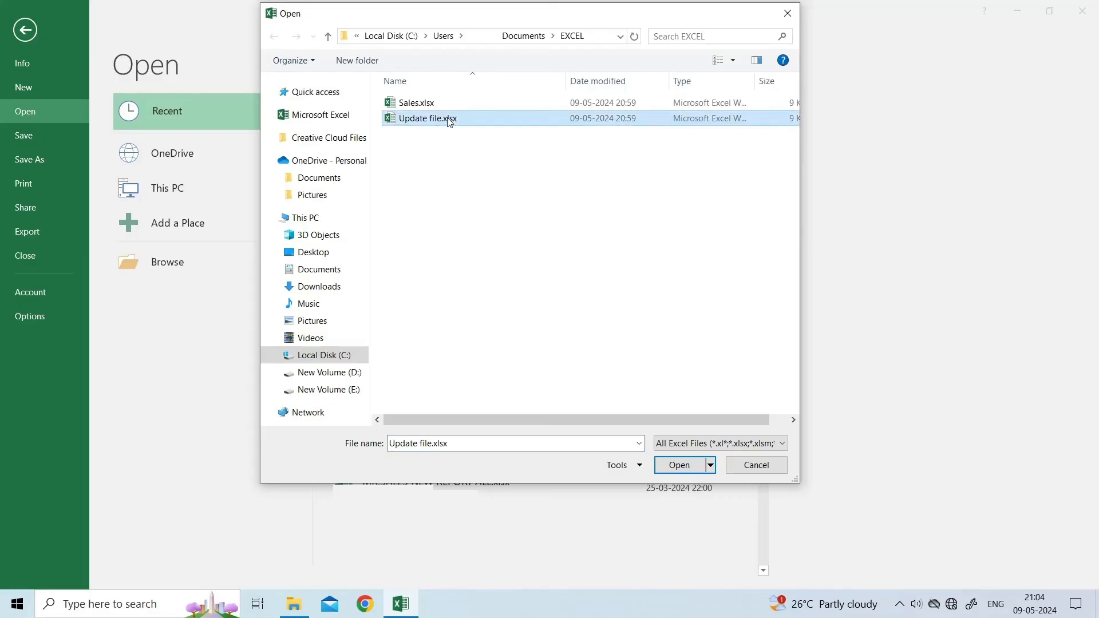
pyautogui.click(710, 465)
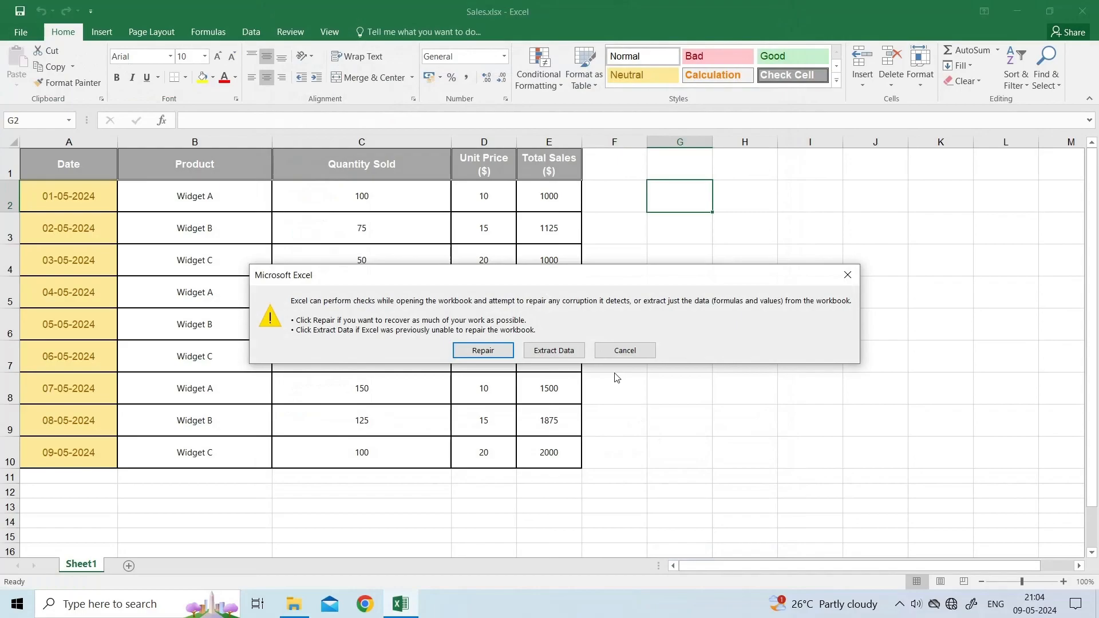
pyautogui.click(623, 350)
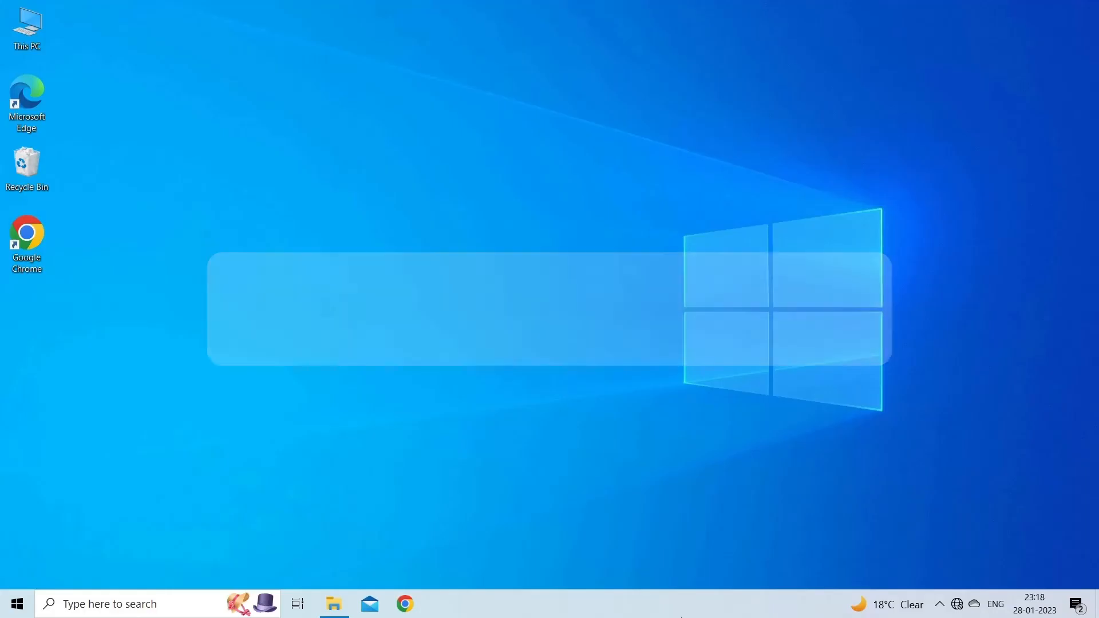